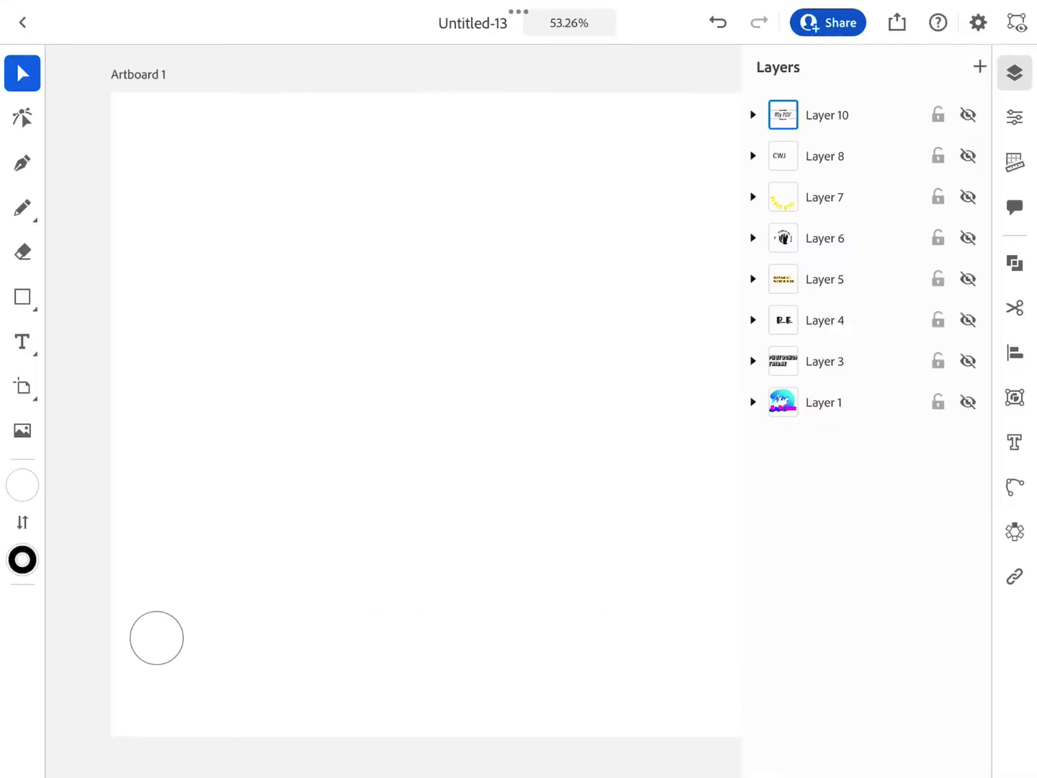
Step: Add Layer 11 in the Layers panel and show the cartoon face on the artboard
left_click(980, 66)
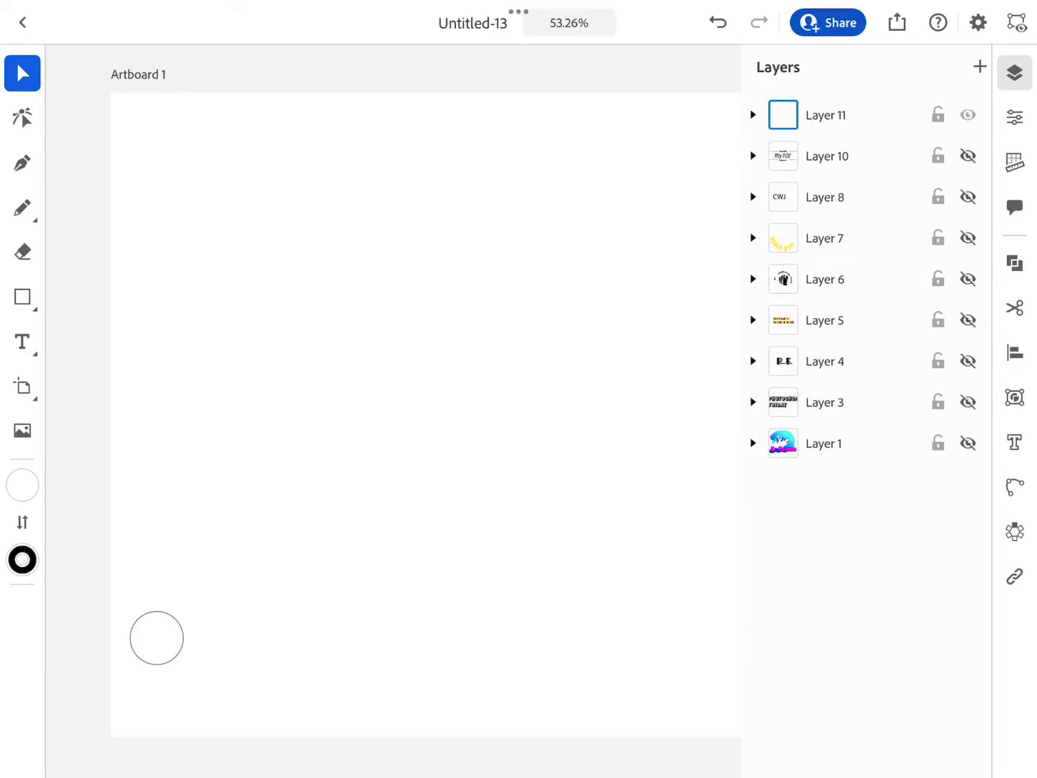
left_click(22, 430)
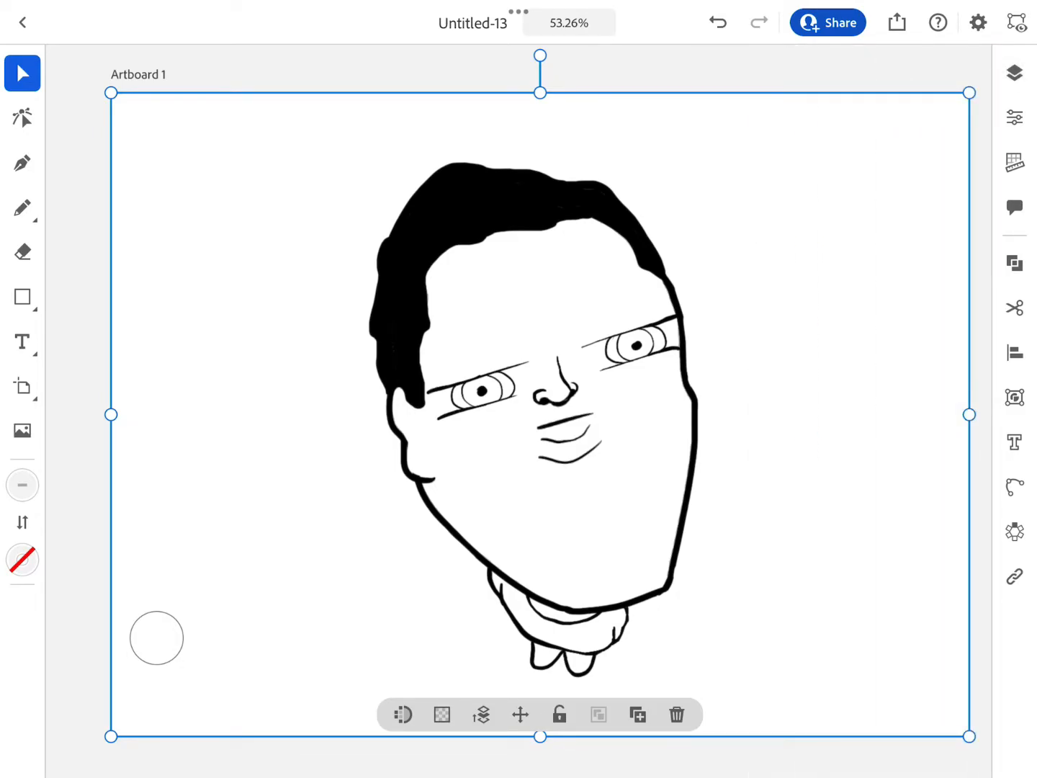
Step: Place a text object below the face reading 'Really!?' in place of the placeholder
left_click(21, 341)
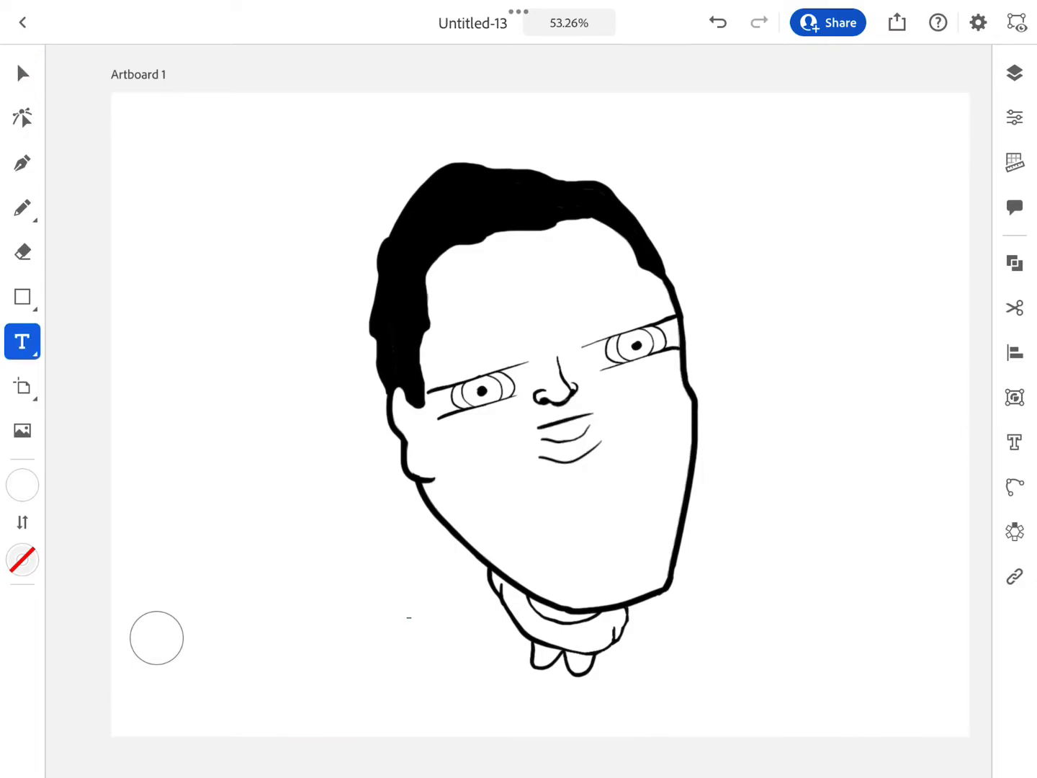
left_click(410, 616)
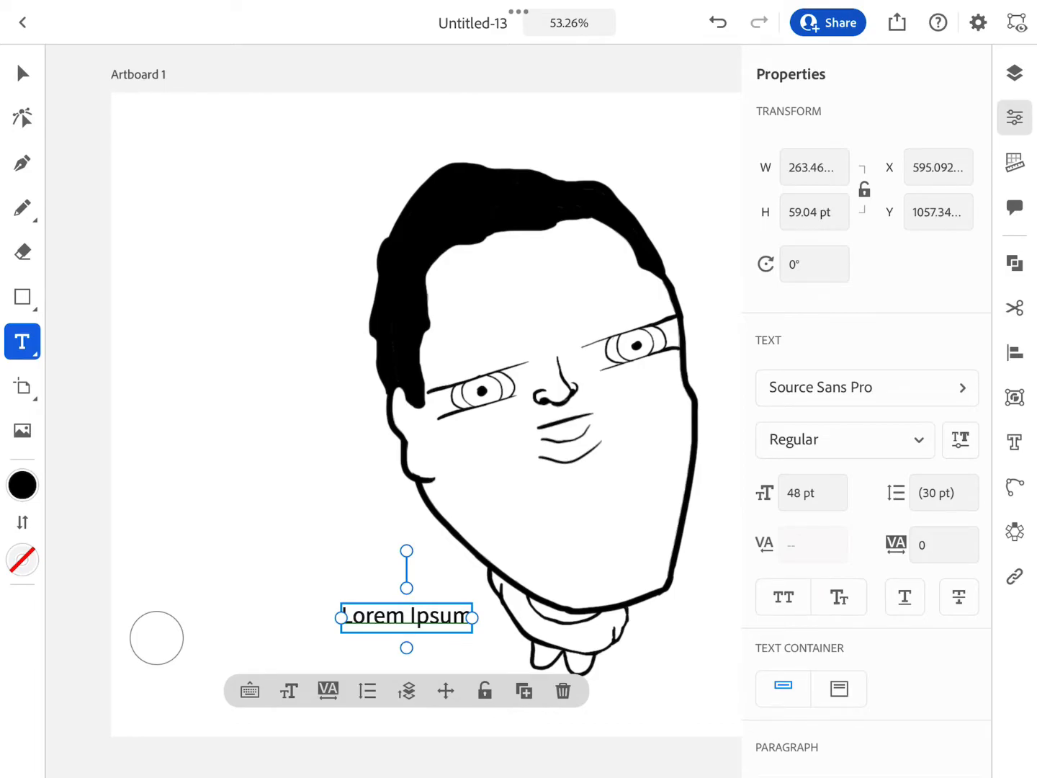
type("Rea")
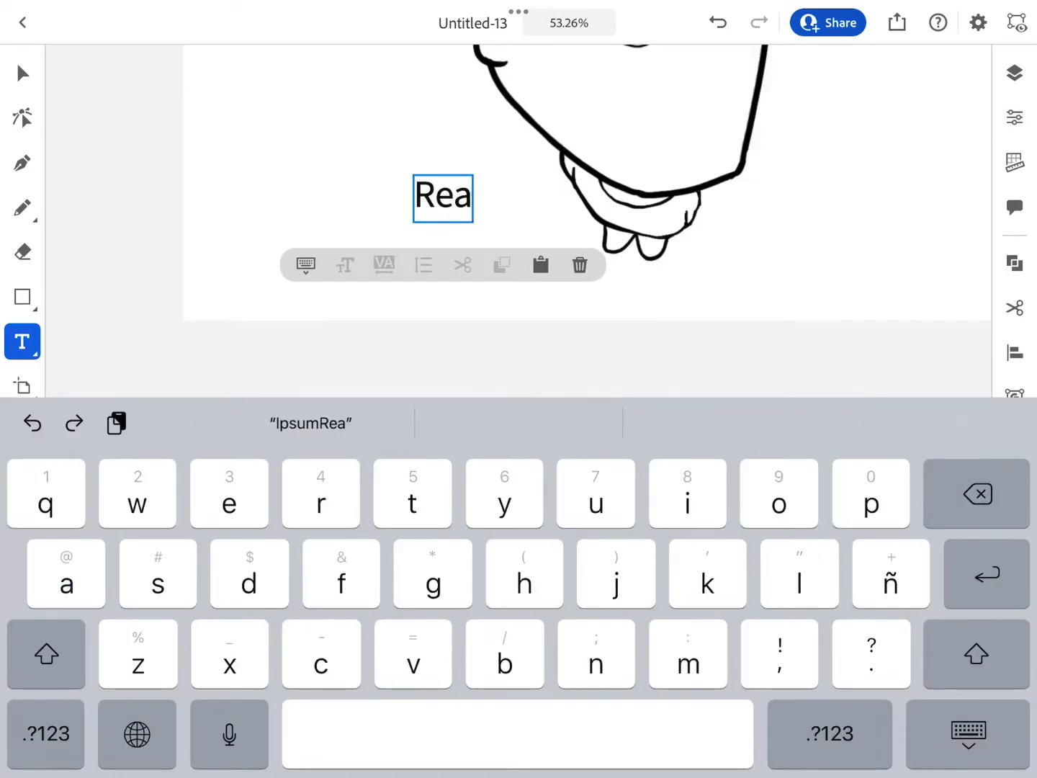
type("lly")
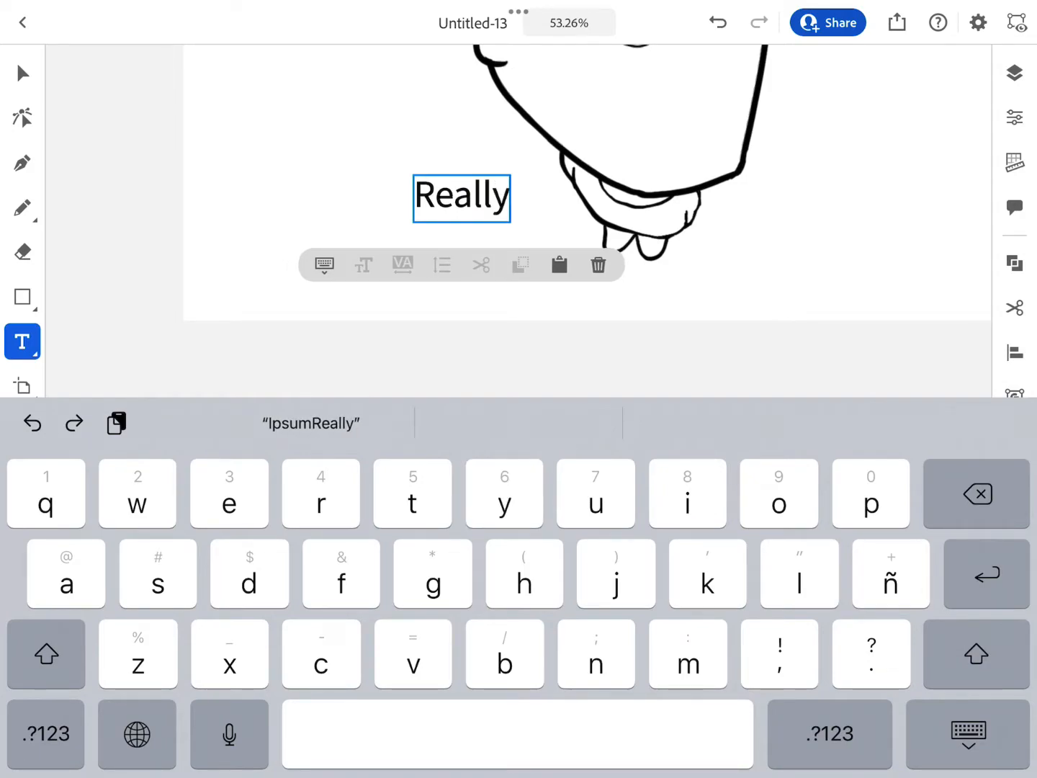
type("!?")
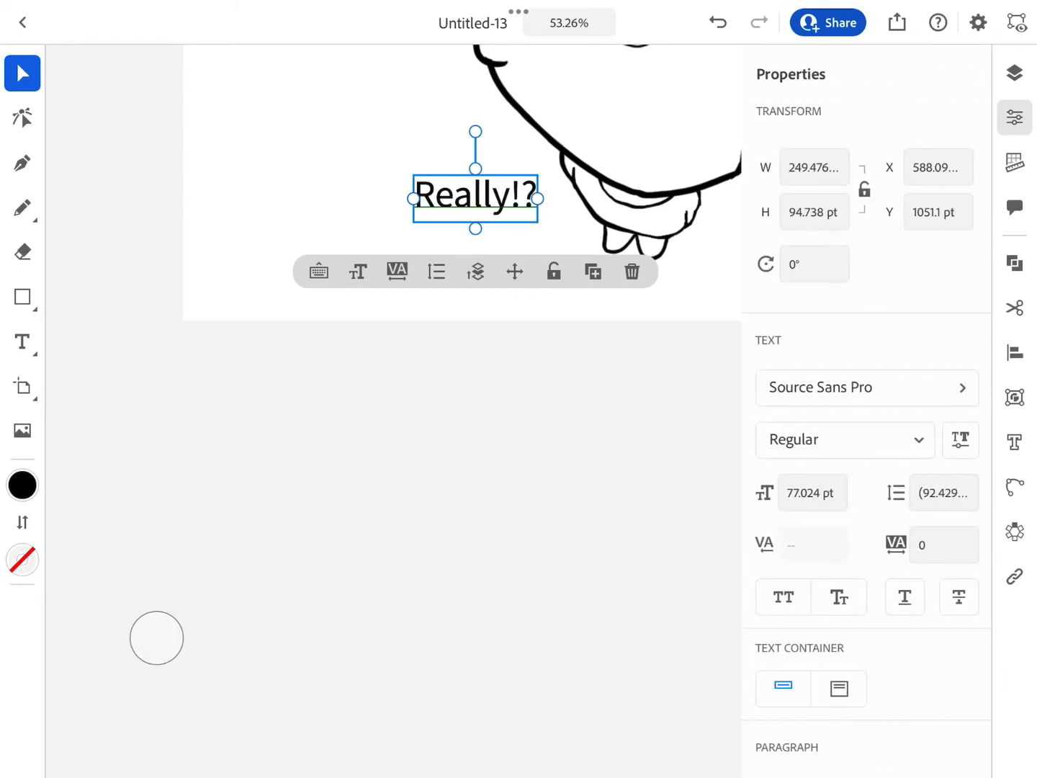
Step: Set the 'Really!?' text in Ruddy Black, enlarged and filled red
left_click(820, 386)
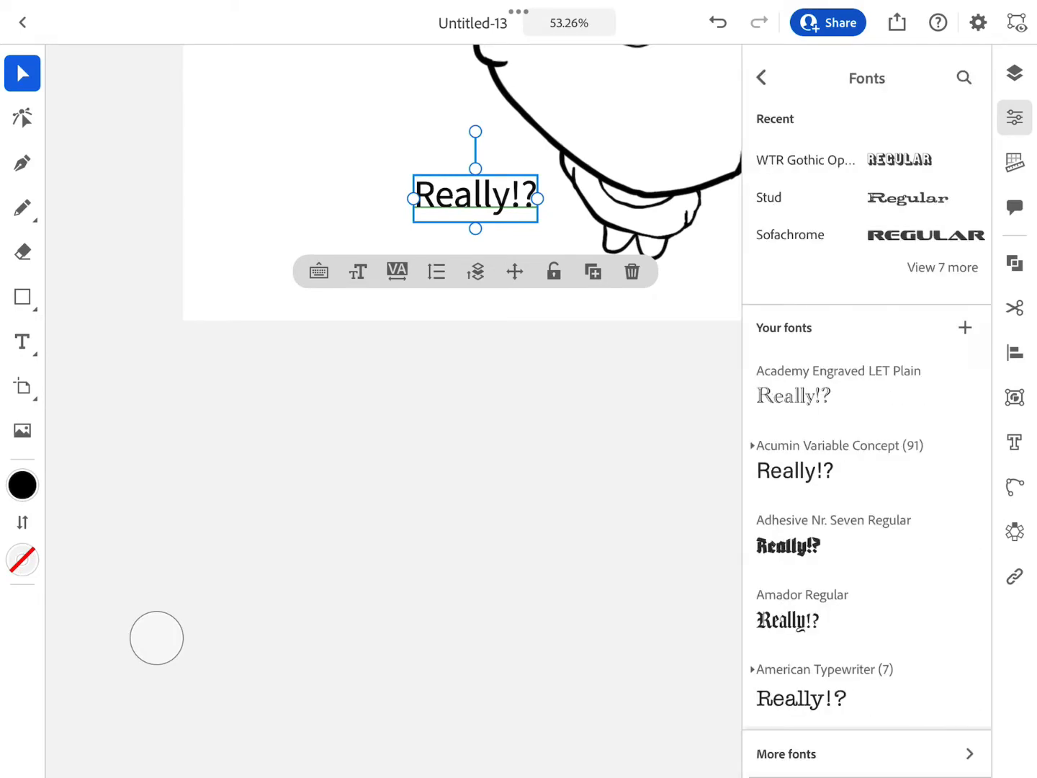
left_click(790, 490)
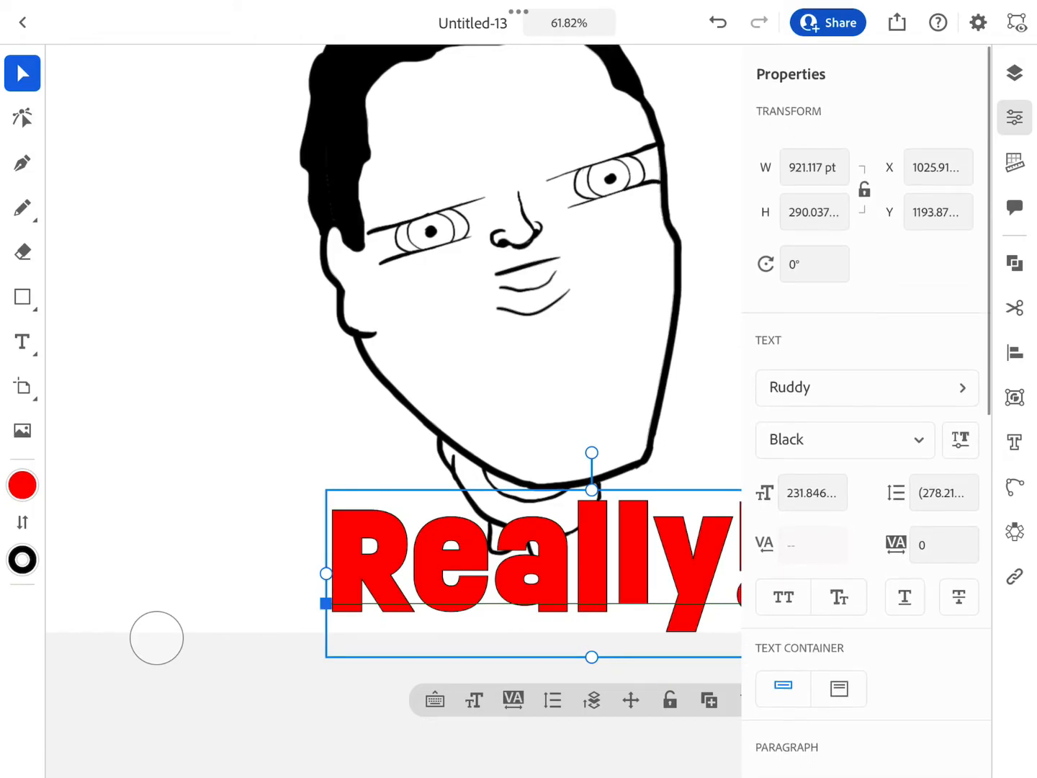
Step: Give the red 'Really!?' text a black stroke thickened to 9 pt
scroll("down", 3)
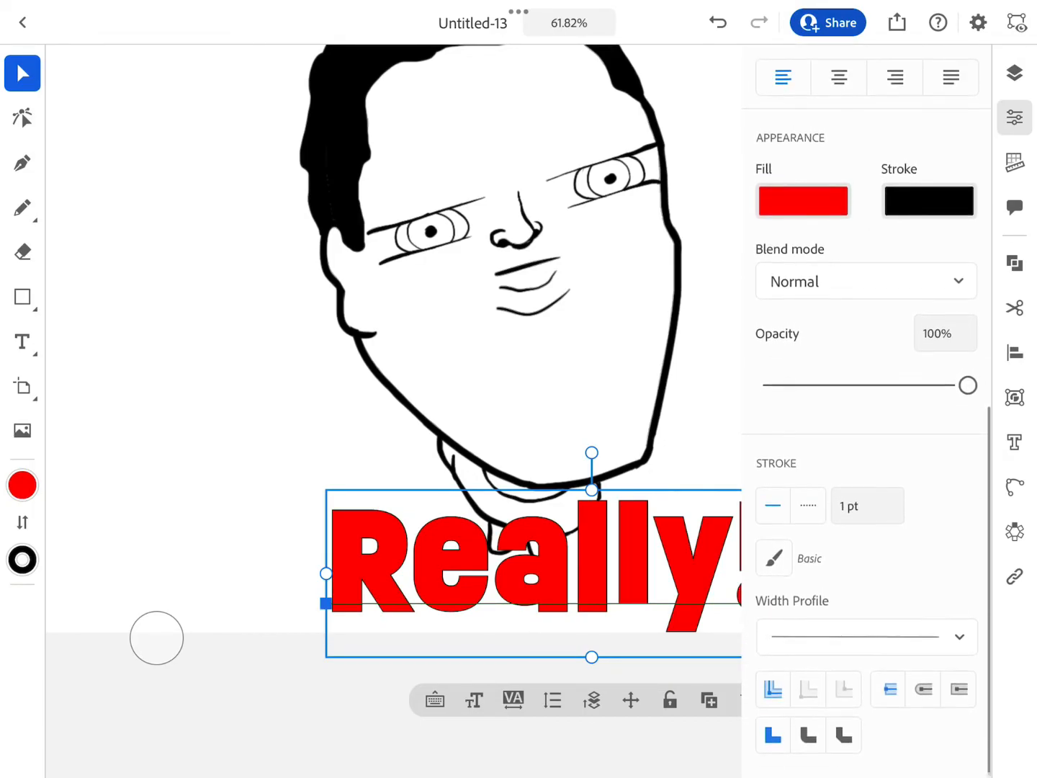
left_click(867, 505)
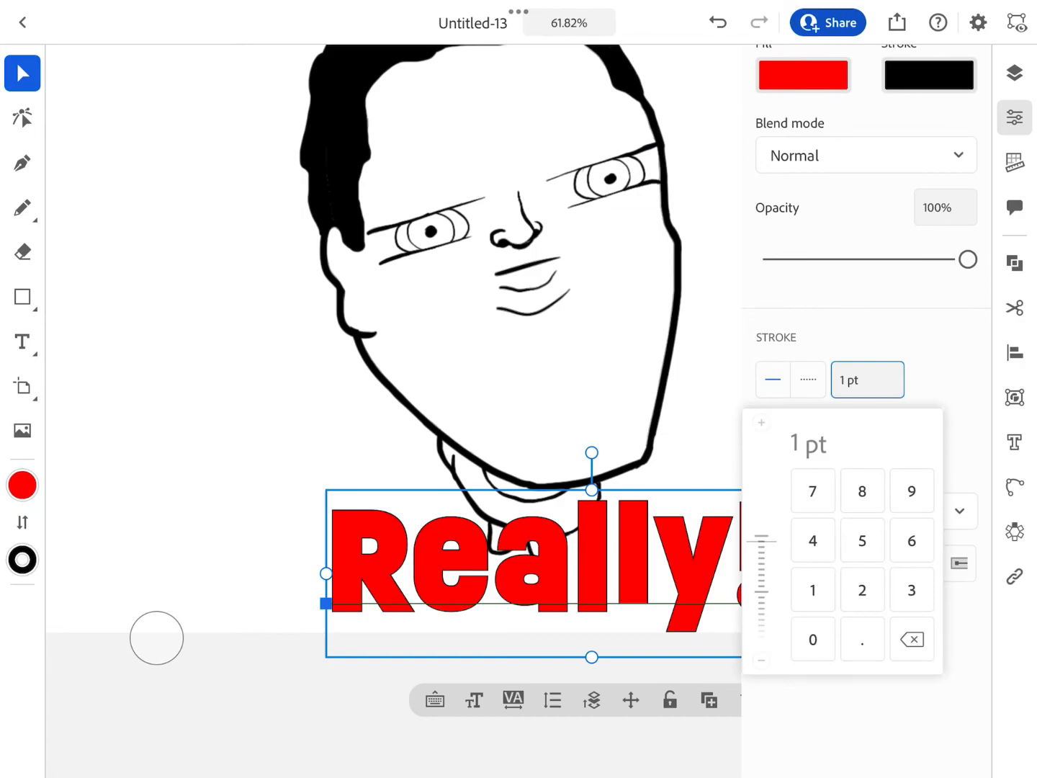
left_click(861, 540)
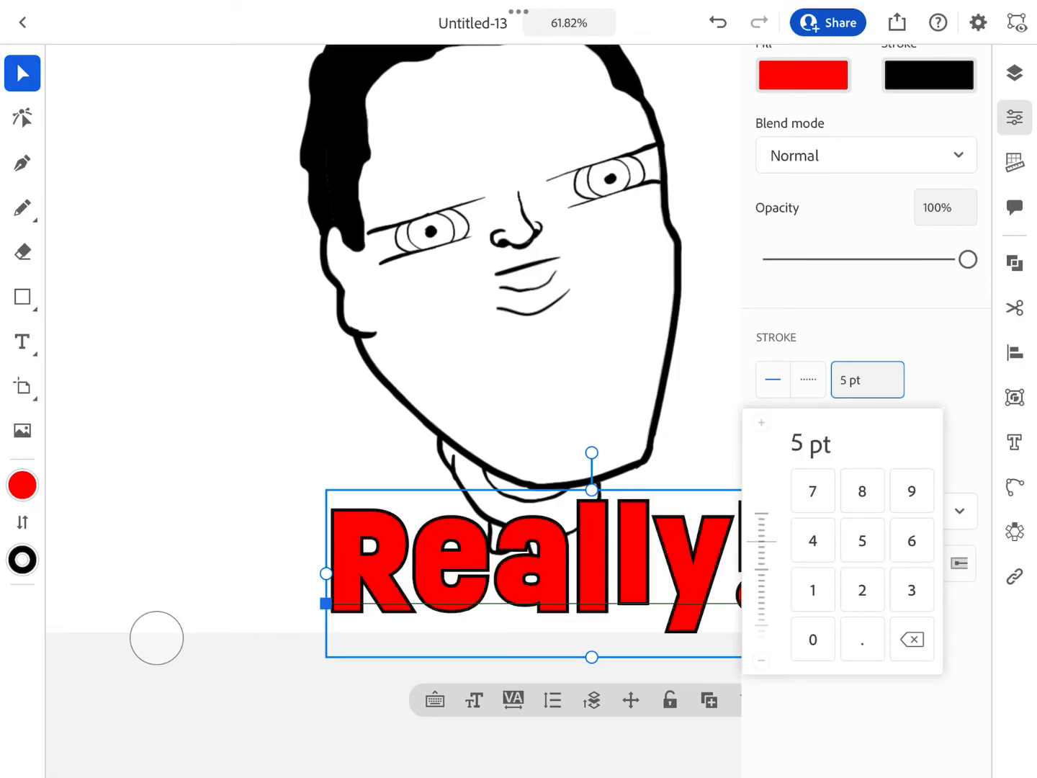
left_click(912, 490)
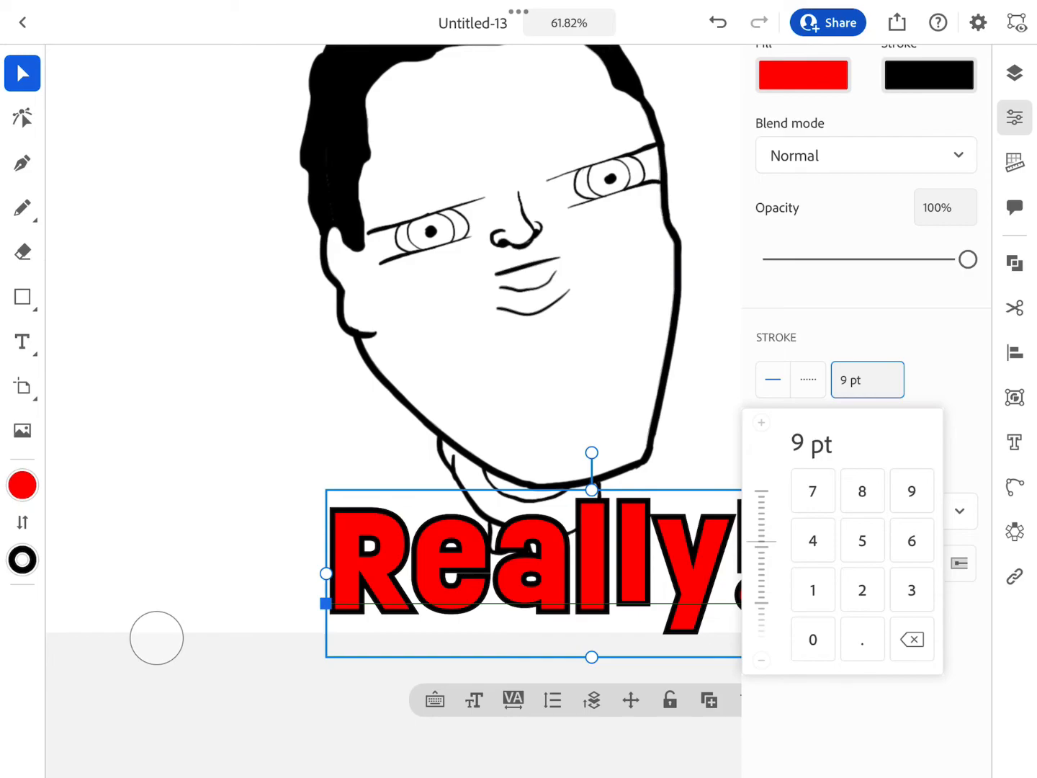